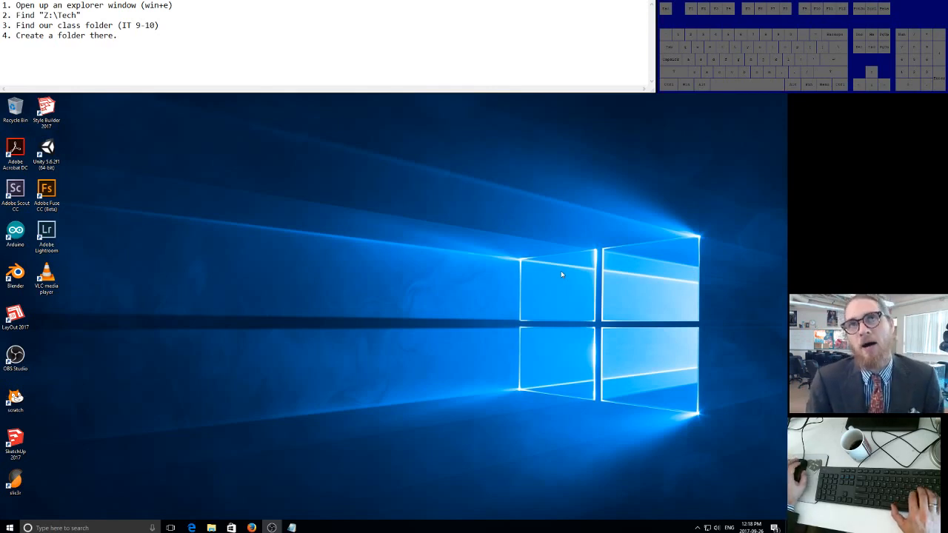
mouse_move(615, 263)
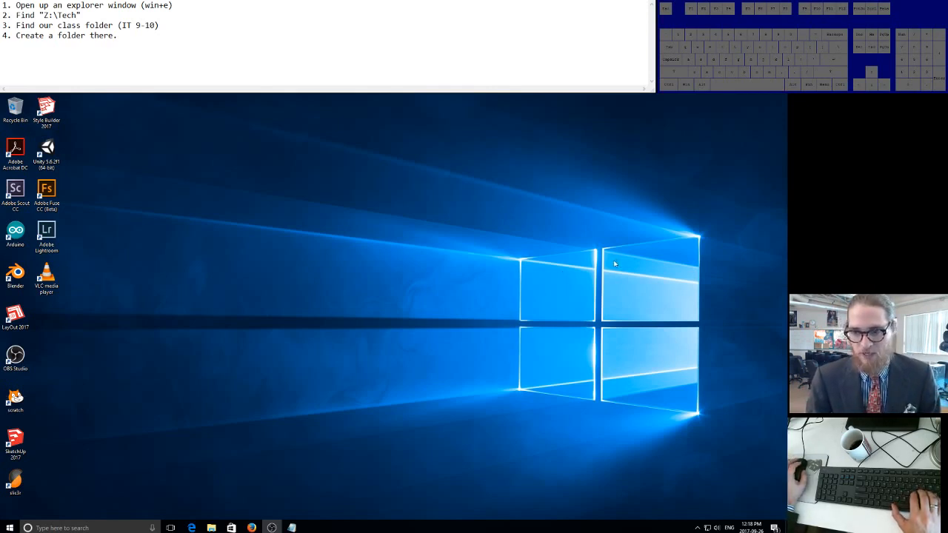
mouse_move(533, 259)
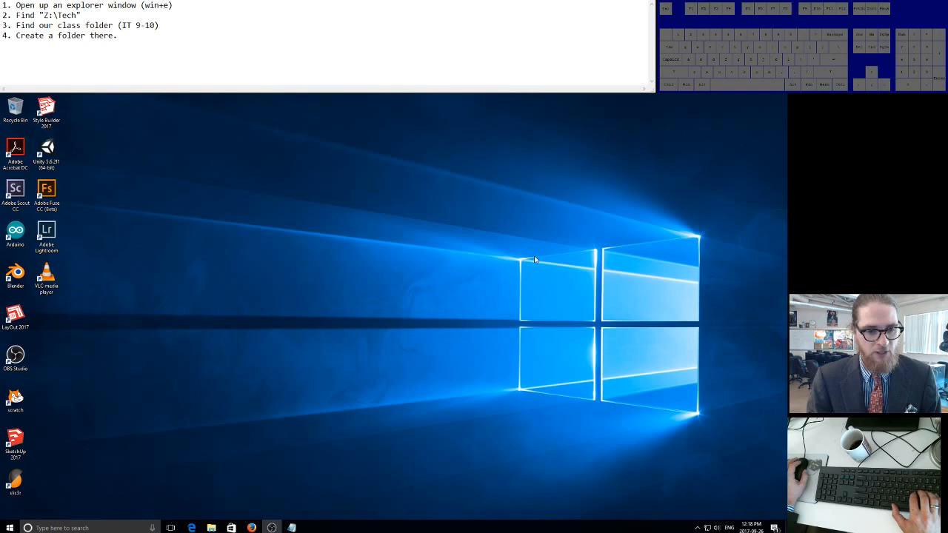
mouse_move(446, 250)
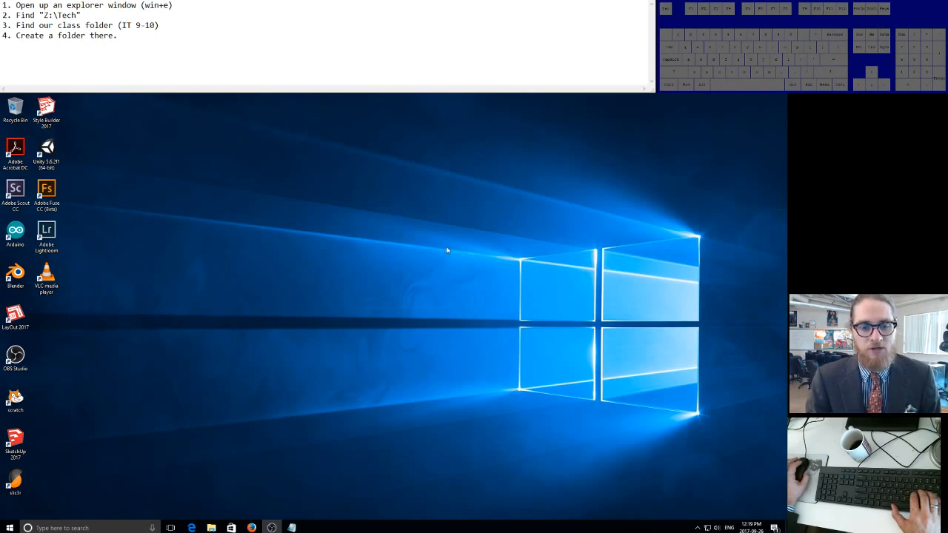
mouse_move(341, 277)
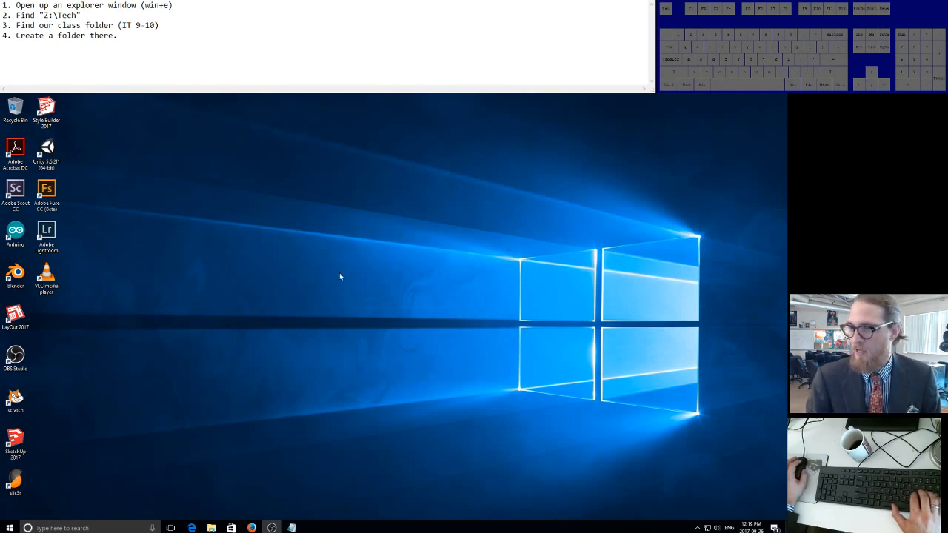
mouse_move(310, 292)
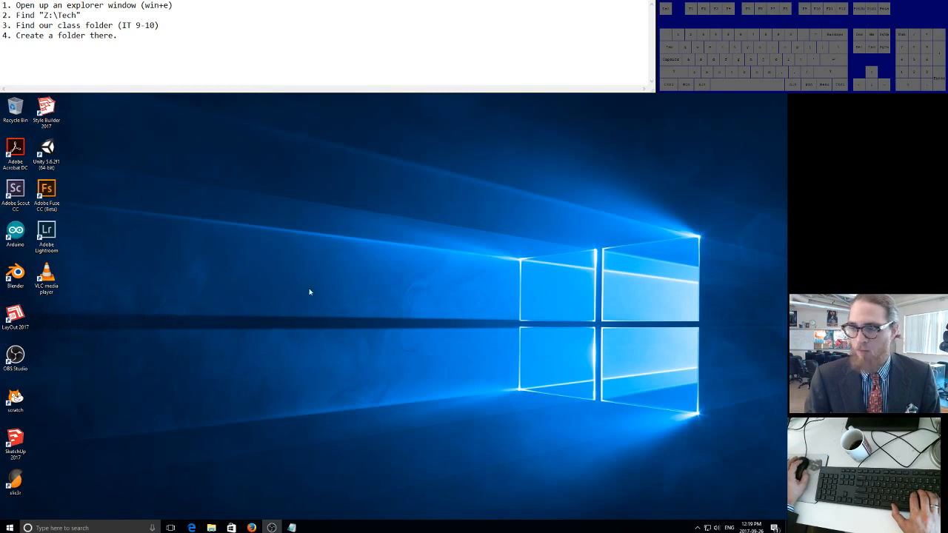
mouse_move(130, 326)
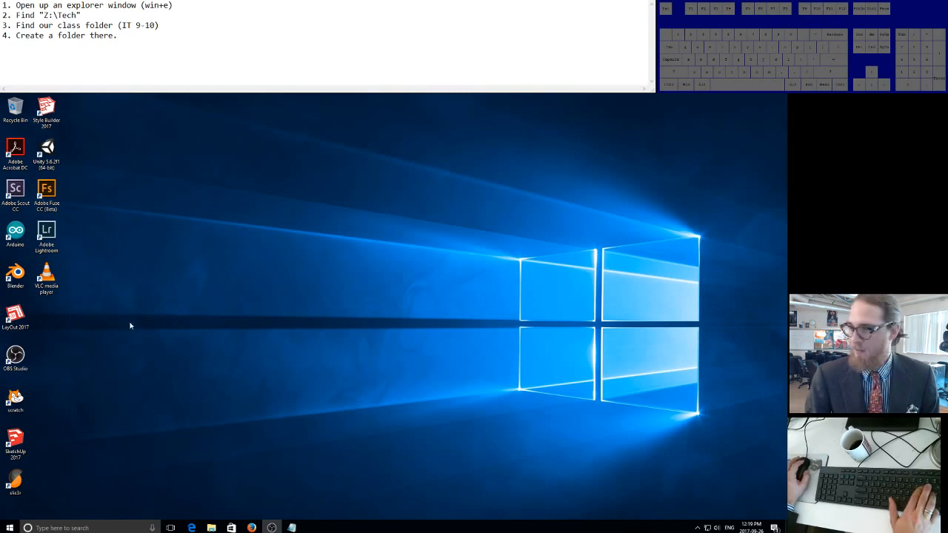
mouse_move(154, 320)
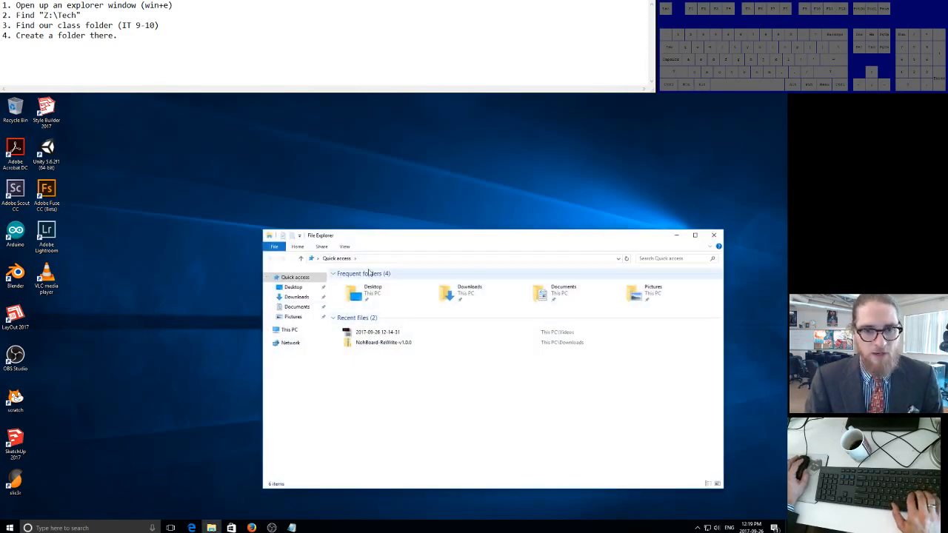
Step: Go to the Tech (Z:) drive and select the IT 9-10 class folder
click(269, 330)
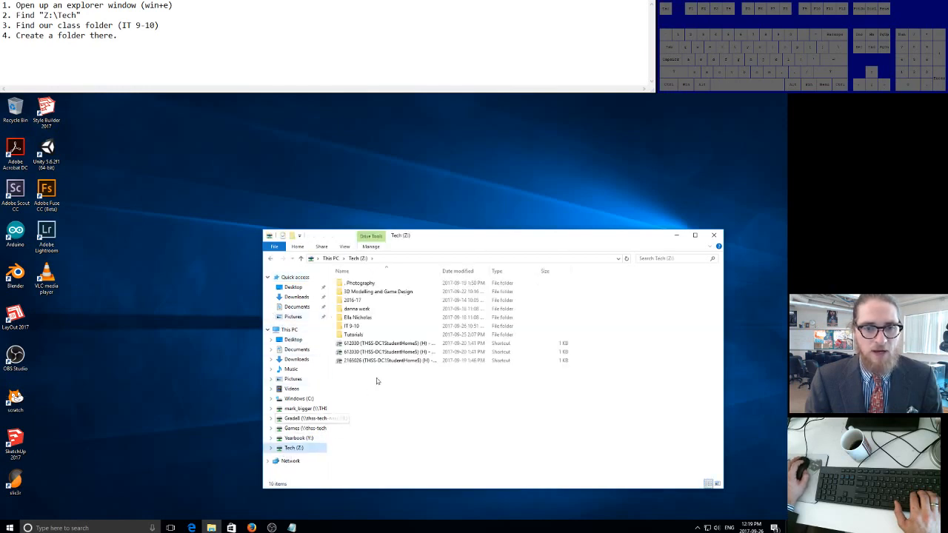
click(352, 300)
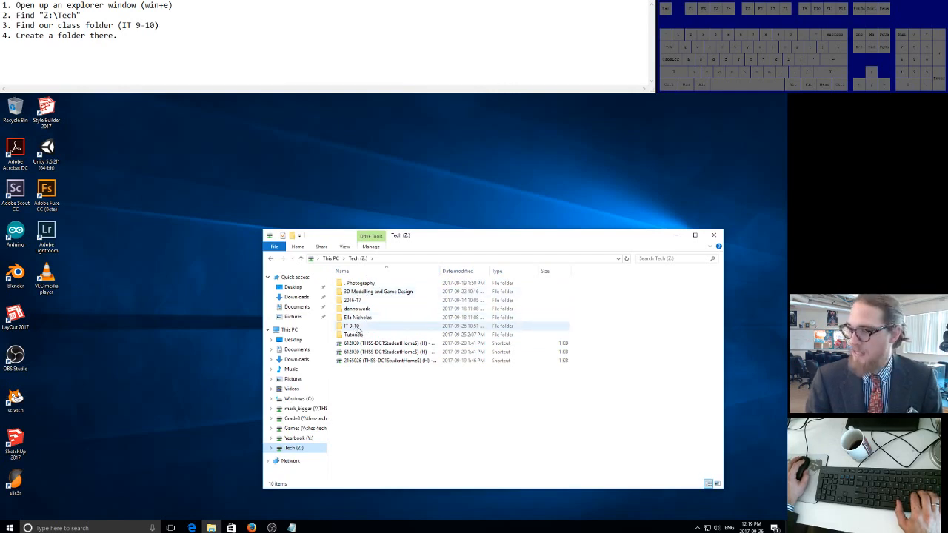
click(351, 326)
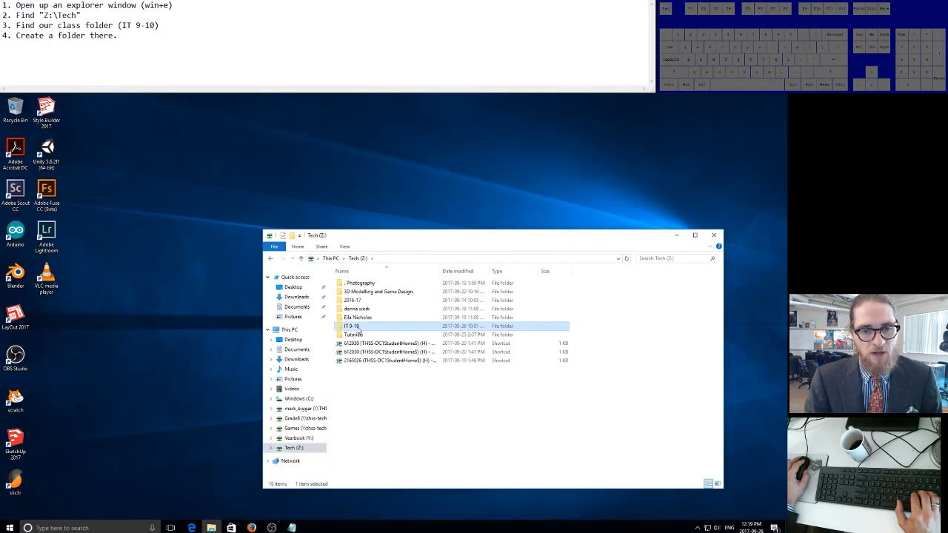
Step: Open IT 9-10 and scroll through its student folders, including several named New folder
double_click(353, 326)
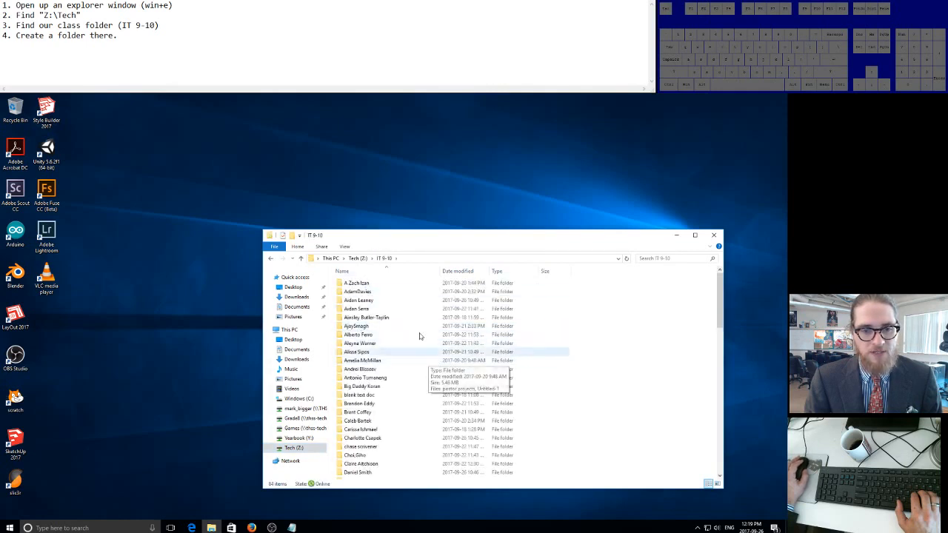
scroll(down, 3)
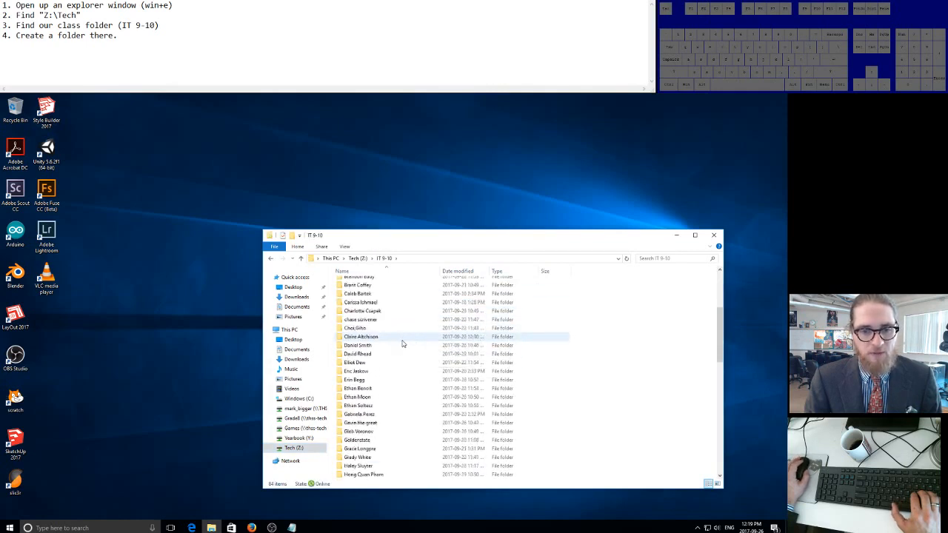
scroll(down, 3)
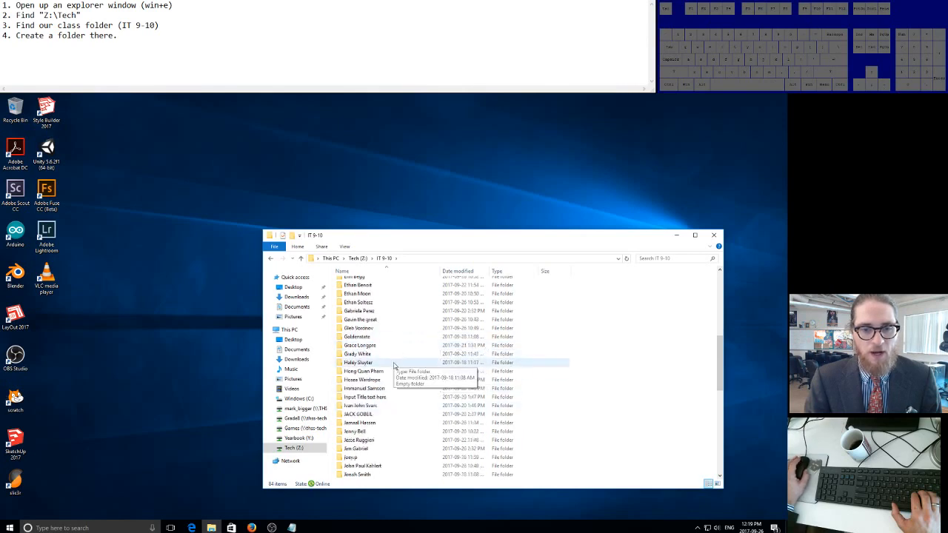
scroll(down, 3)
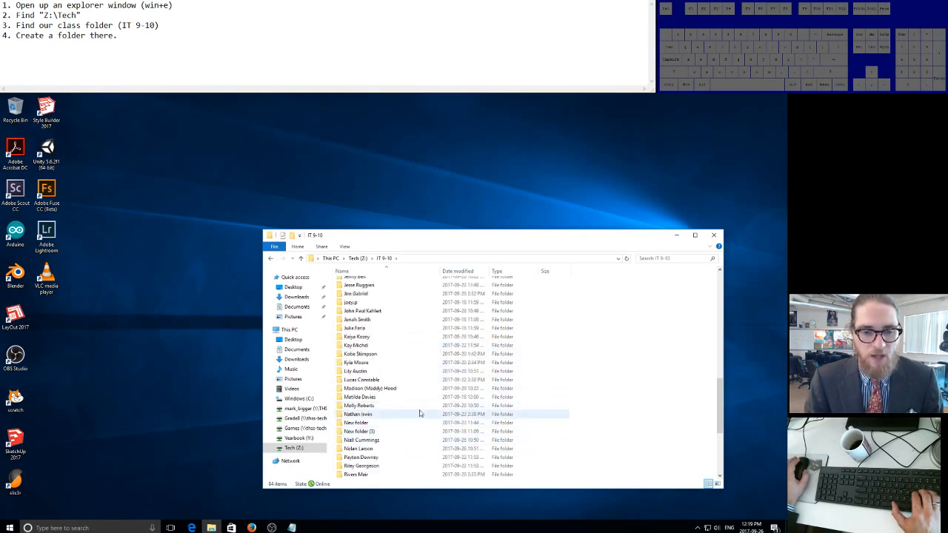
Step: Add a New > Folder named 'Student name' in IT 9-10 and open it
right_click(681, 341)
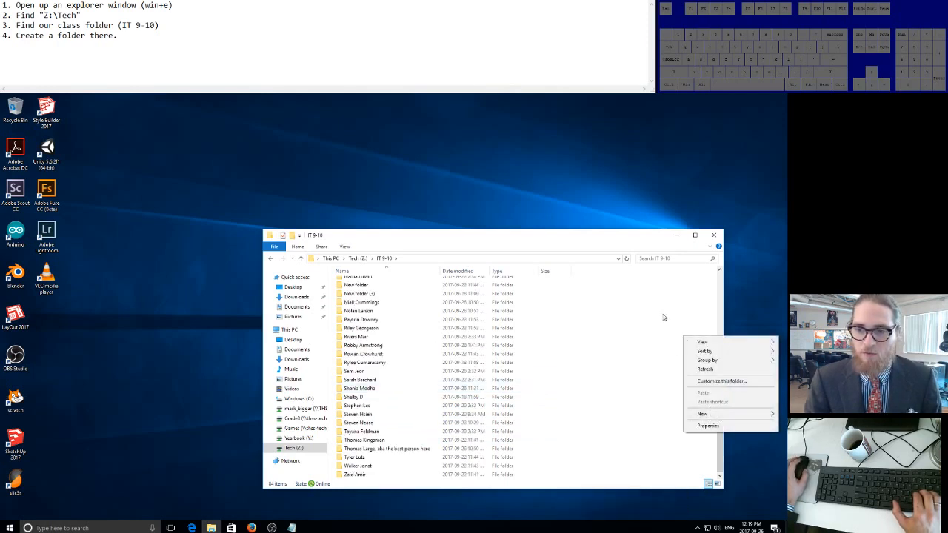
click(702, 392)
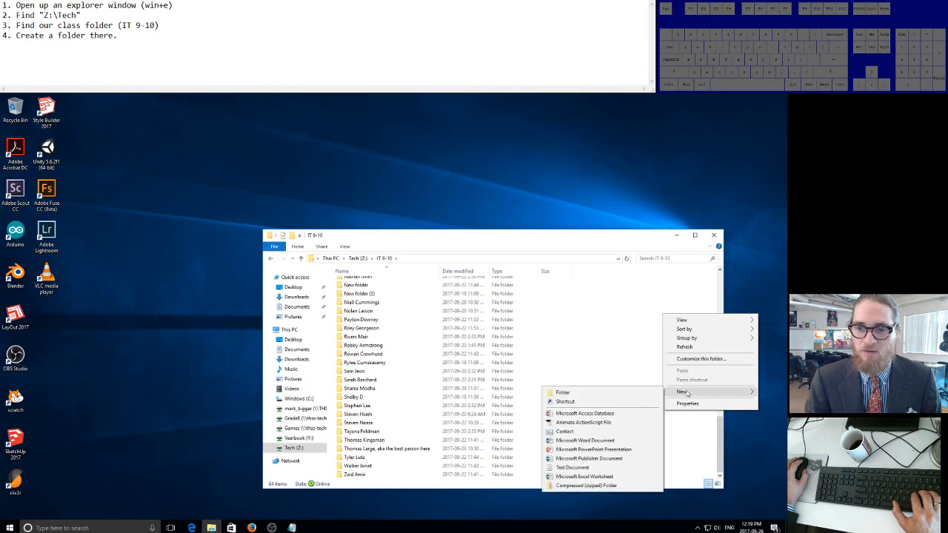
click(563, 392)
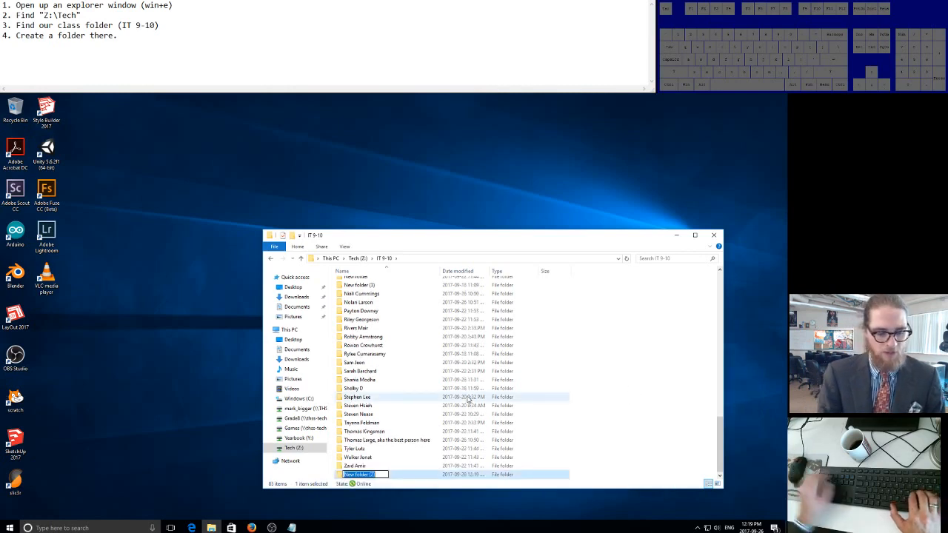
text(Stud)
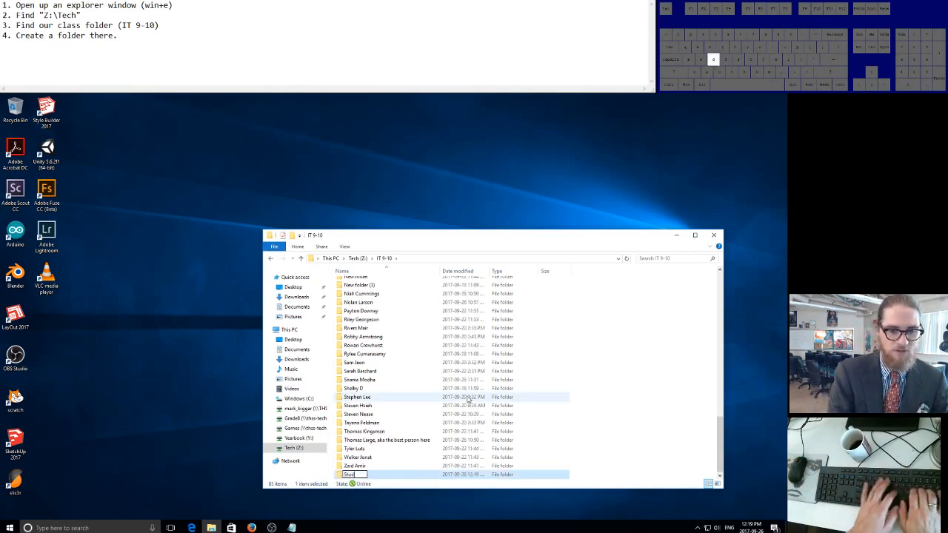
text(Student name)
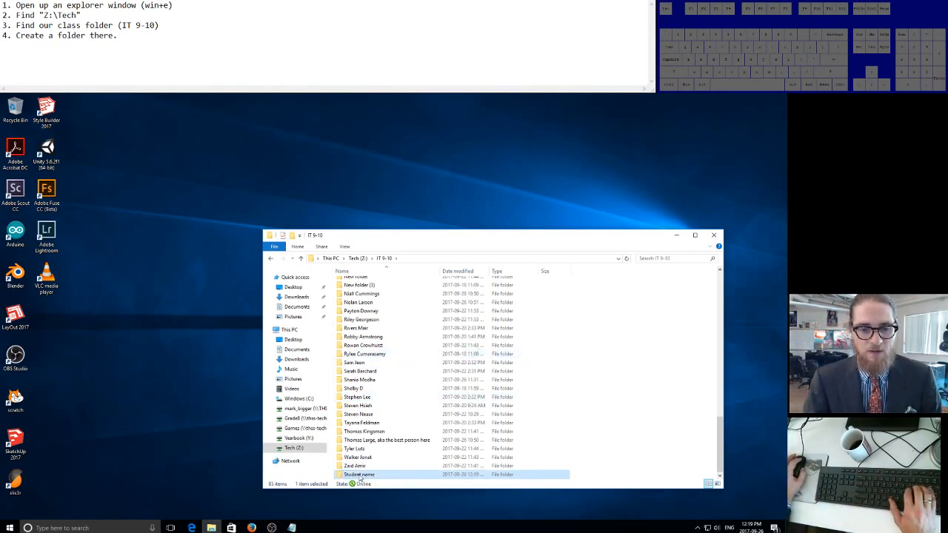
double_click(359, 475)
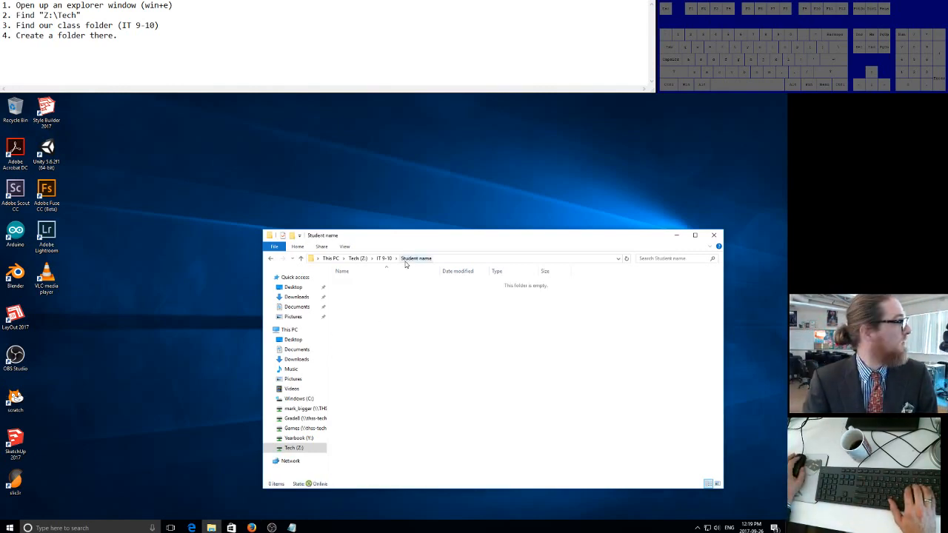